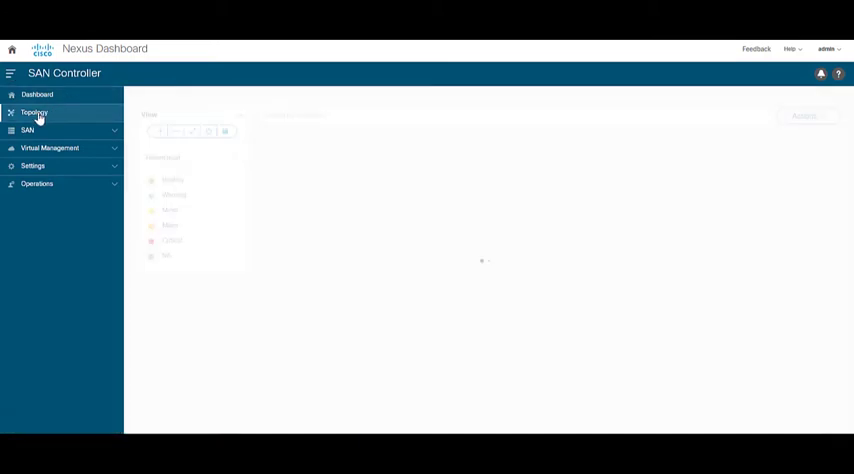
Drill from the Topology view into fabric Fab-A's switch-level topology and dismiss its summary panel.
{"action": "left_click", "coordinate": [34, 112]}
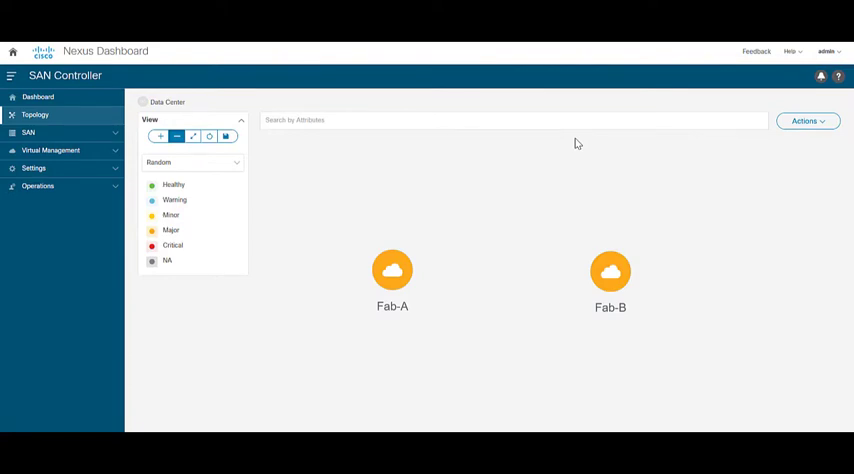
{"action": "mouse_move", "coordinate": [392, 270]}
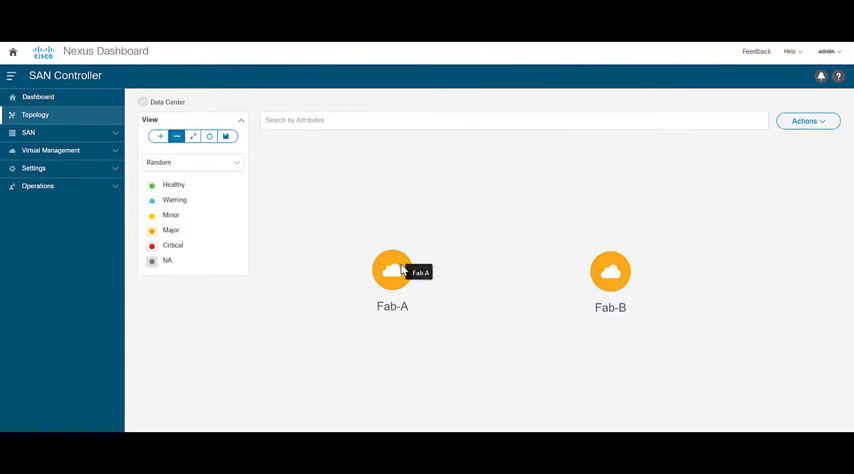
{"action": "left_click", "coordinate": [392, 272]}
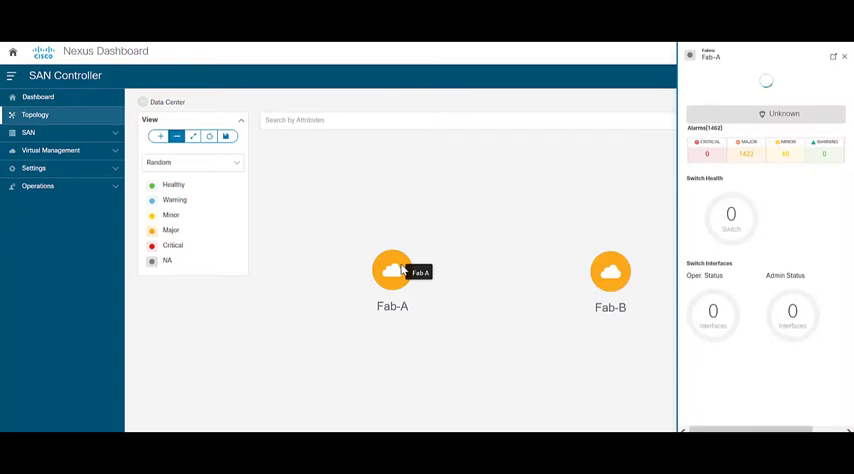
{"action": "left_click", "coordinate": [392, 272]}
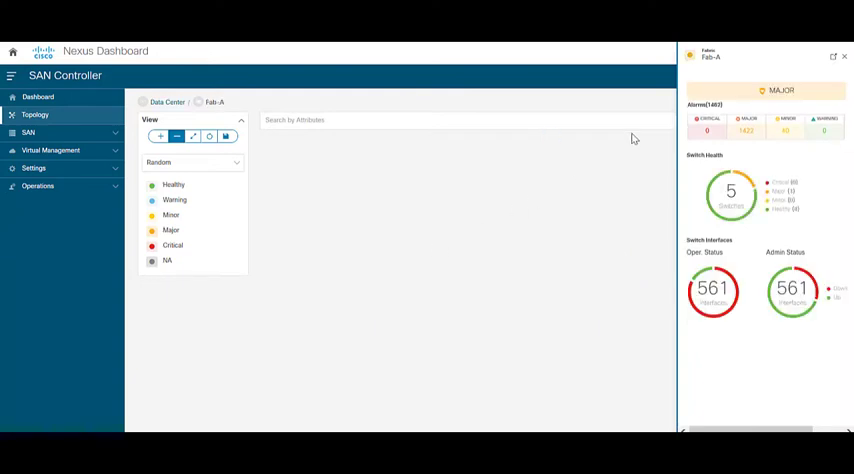
{"action": "left_click", "coordinate": [844, 56]}
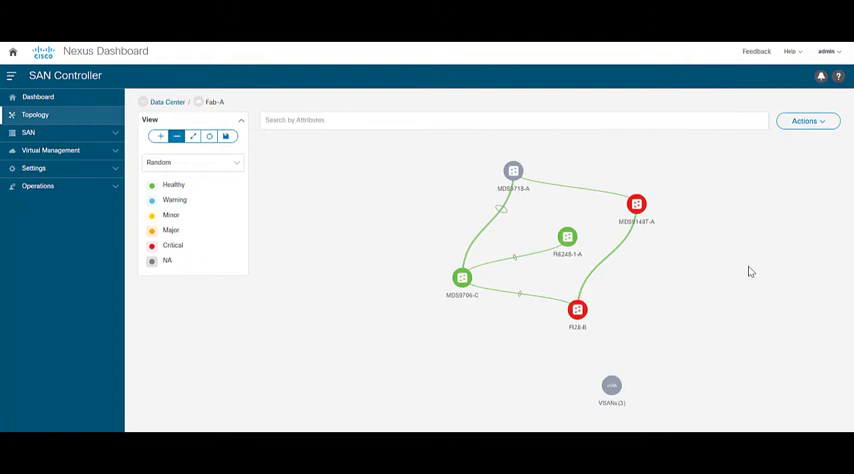
{"action": "mouse_move", "coordinate": [696, 360]}
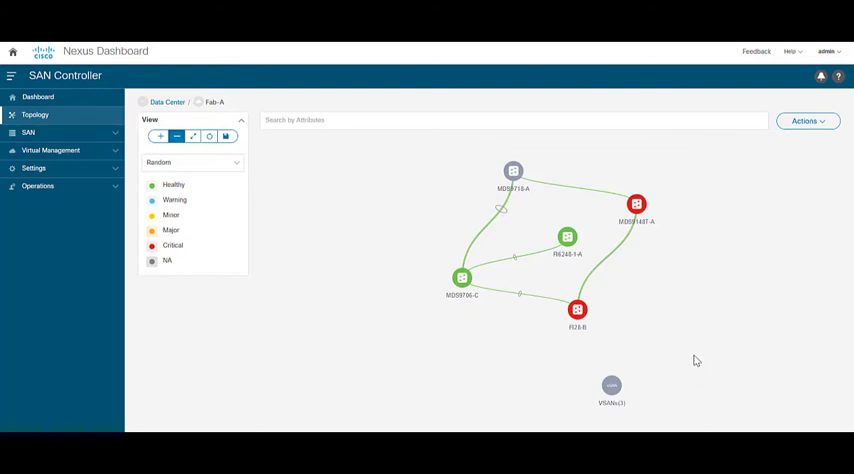
{"action": "mouse_move", "coordinate": [642, 392]}
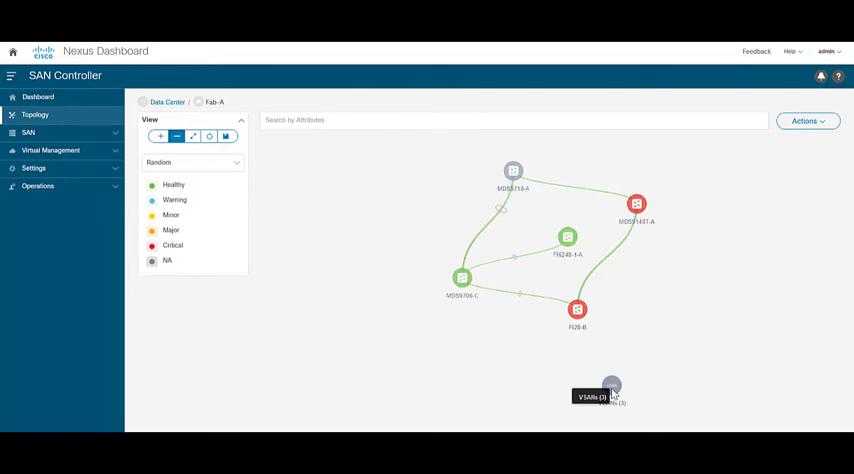
Drill from Fab-A's VSANs node into VSAN0020 to show its member switches.
{"action": "left_click", "coordinate": [612, 390]}
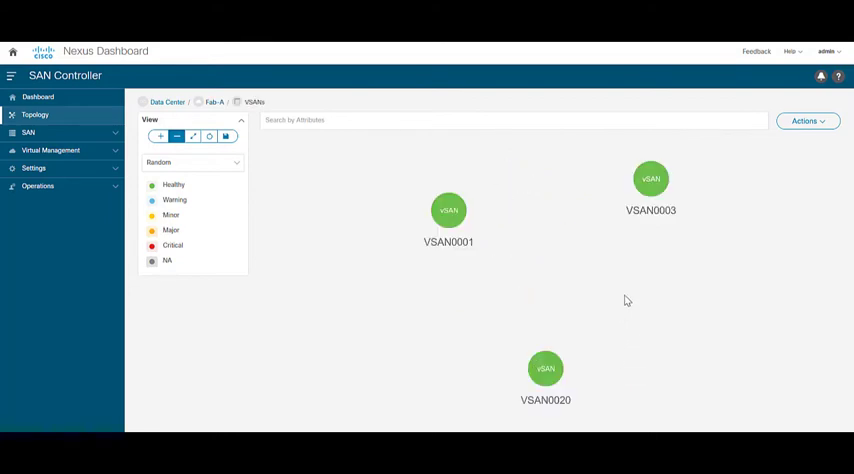
{"action": "mouse_move", "coordinate": [552, 216]}
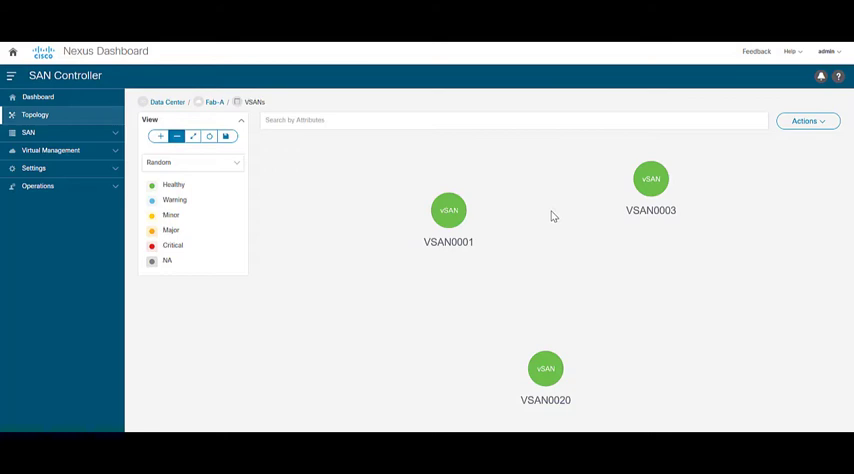
{"action": "mouse_move", "coordinate": [544, 368]}
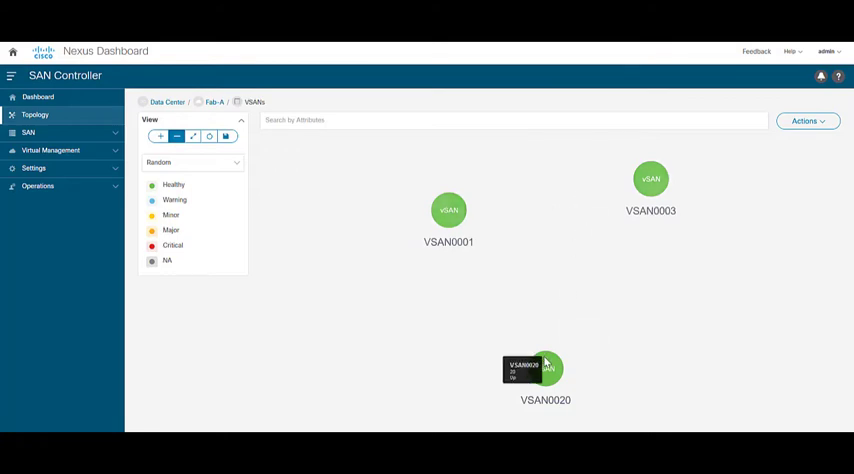
{"action": "left_click", "coordinate": [536, 368]}
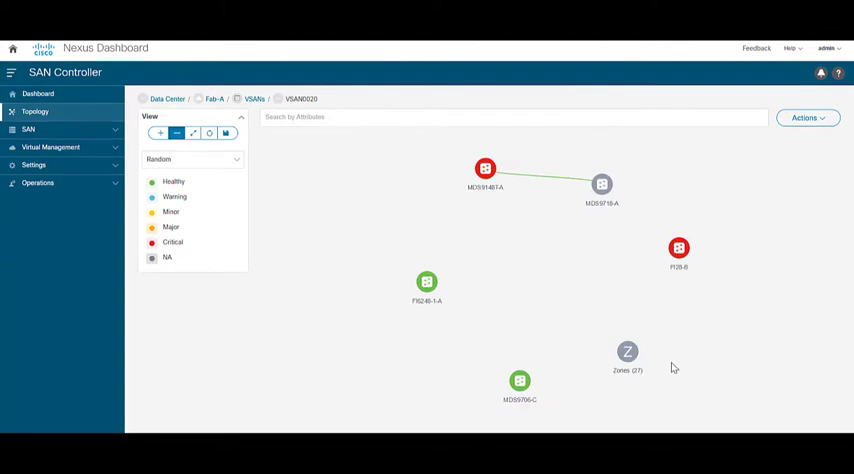
{"action": "mouse_move", "coordinate": [628, 352]}
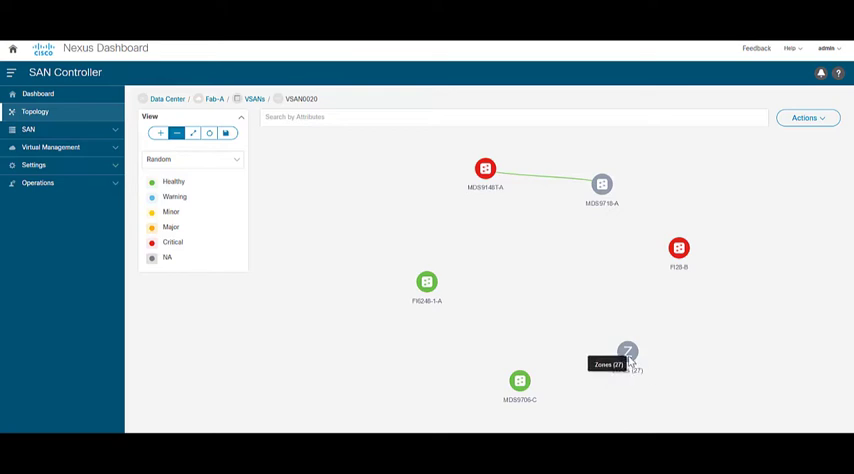
Show VSAN0020's zones, enter one zone, and jump from a storage device to the Storage dashboard.
{"action": "left_click", "coordinate": [628, 352]}
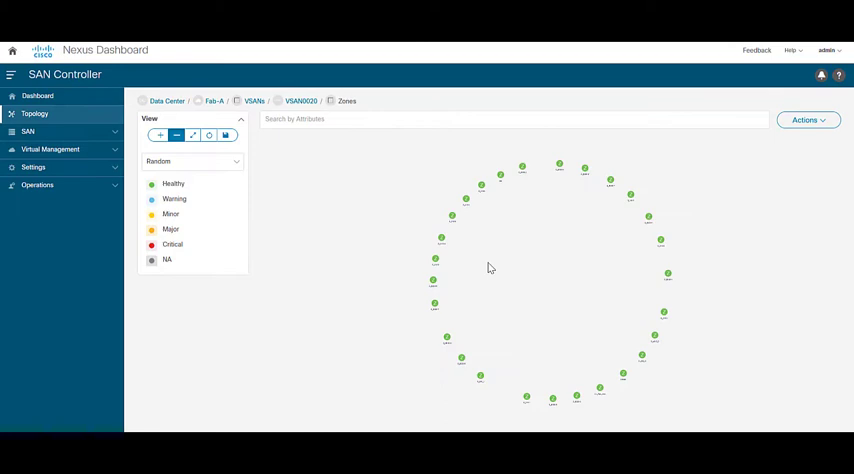
{"action": "mouse_move", "coordinate": [486, 256]}
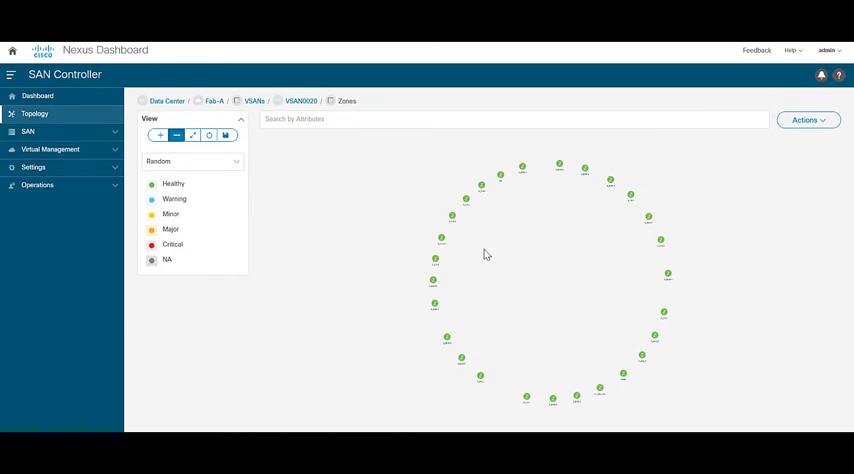
{"action": "mouse_move", "coordinate": [462, 224]}
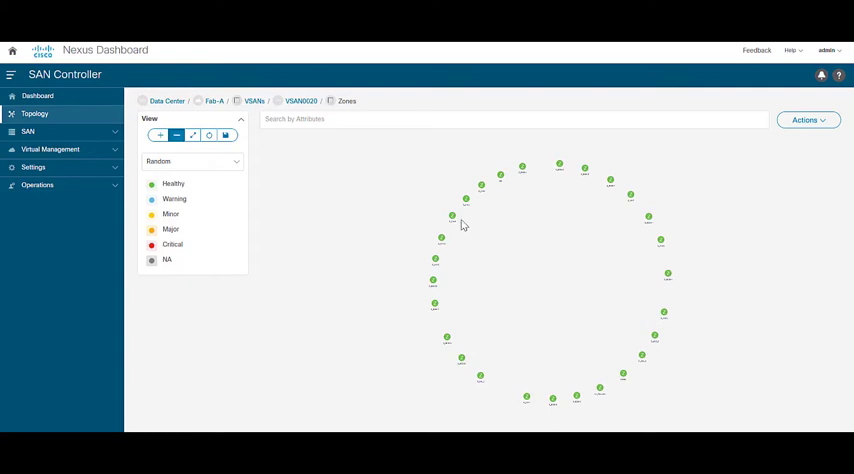
{"action": "mouse_move", "coordinate": [466, 200]}
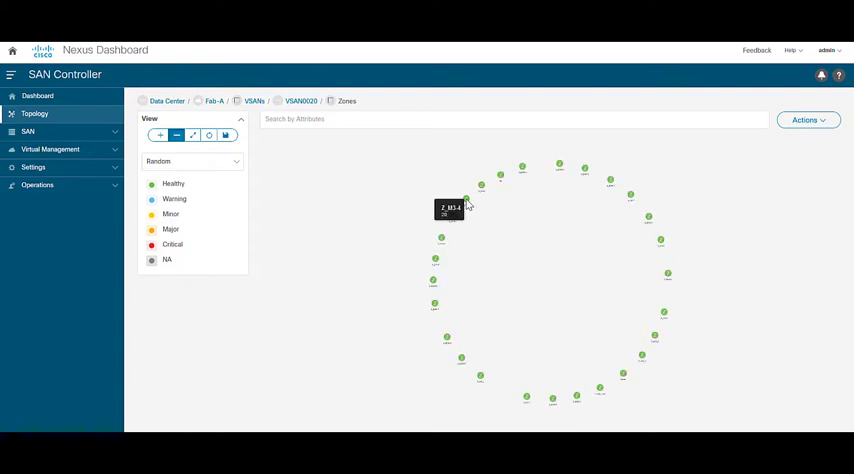
{"action": "left_click", "coordinate": [466, 200]}
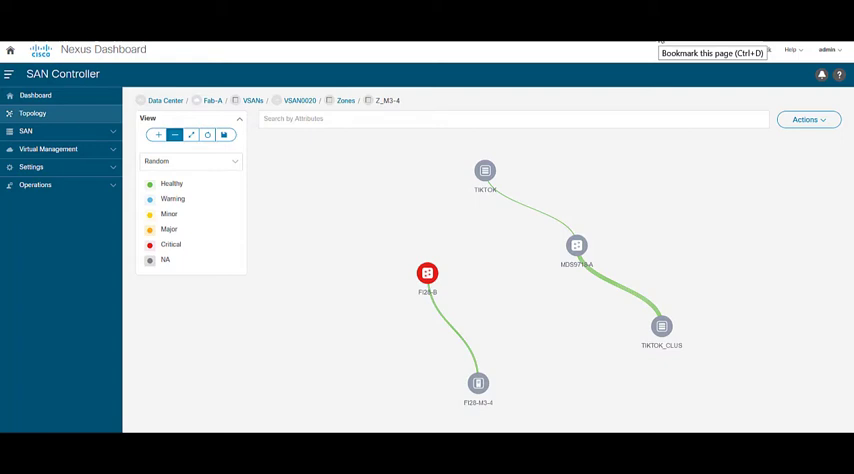
{"action": "mouse_move", "coordinate": [516, 230]}
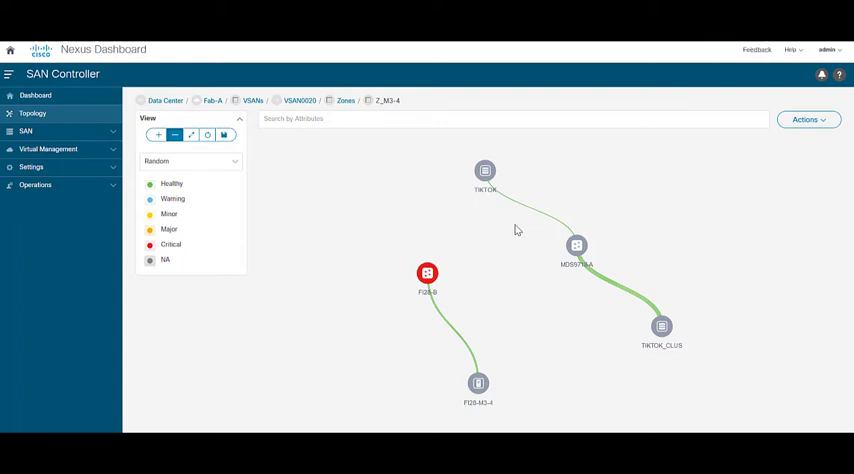
{"action": "mouse_move", "coordinate": [478, 384]}
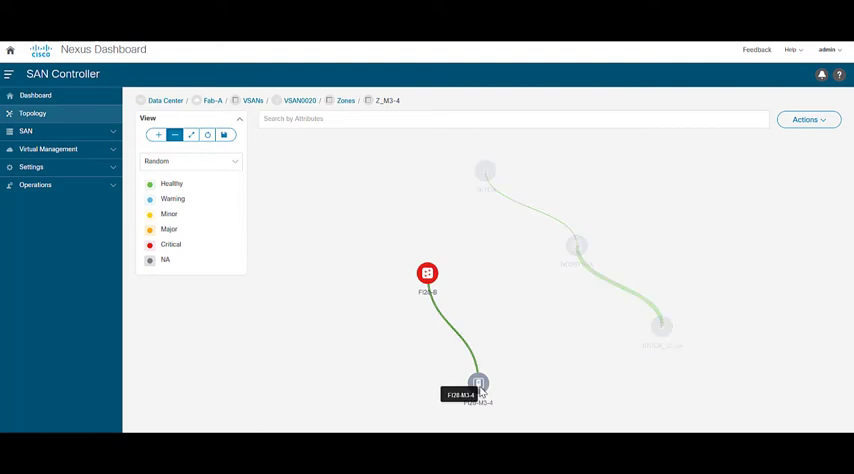
{"action": "left_click", "coordinate": [478, 384]}
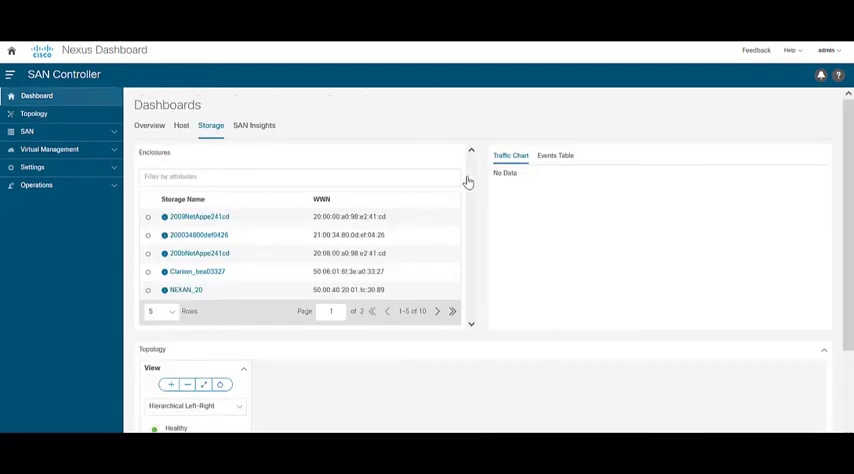
Start Add Fabric from the topology Actions menu and name the fabric S-Testbed-1.
{"action": "left_click", "coordinate": [36, 112]}
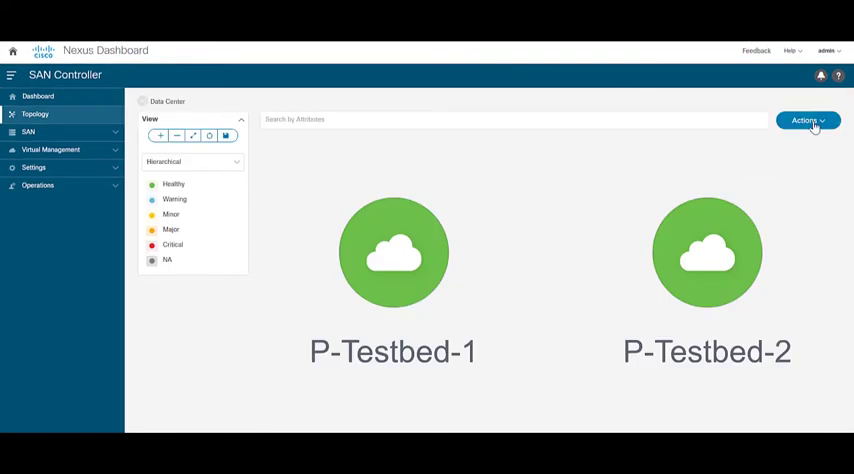
{"action": "left_click", "coordinate": [806, 120]}
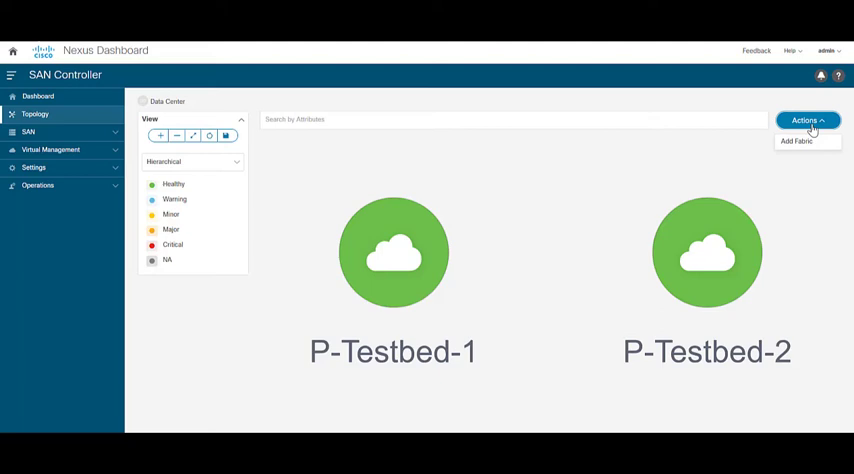
{"action": "left_click", "coordinate": [796, 140]}
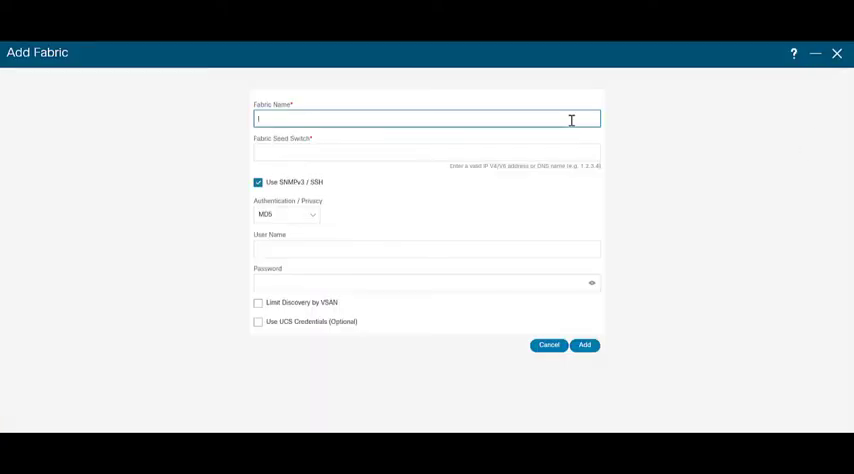
{"action": "type", "text": "S-1"}
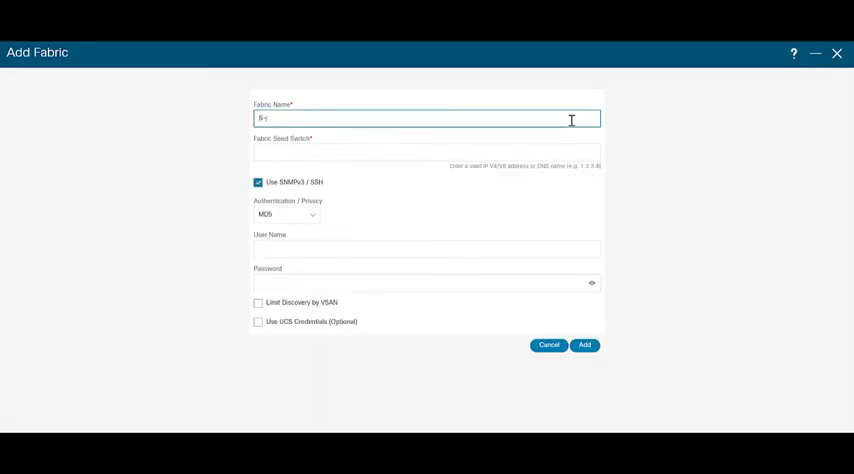
{"action": "type", "text": "S-Testbed-1"}
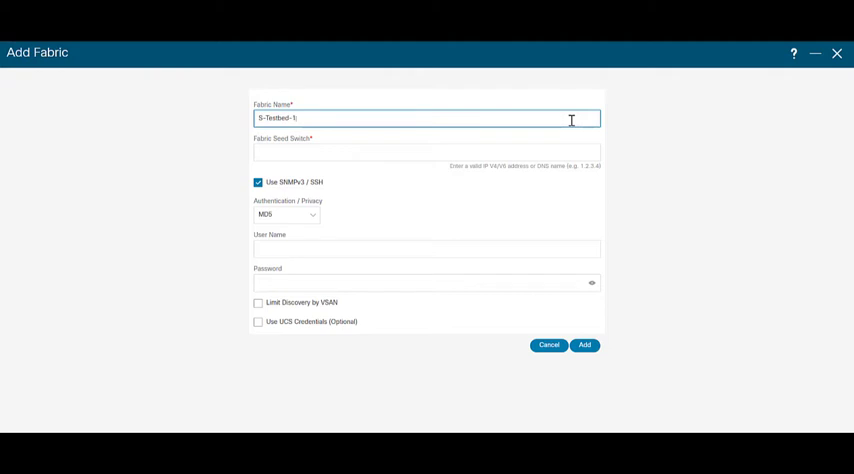
Discover S-Testbed-1 from seed switch 10.105.184.12 with admin credentials and submit it.
{"action": "left_click", "coordinate": [426, 152]}
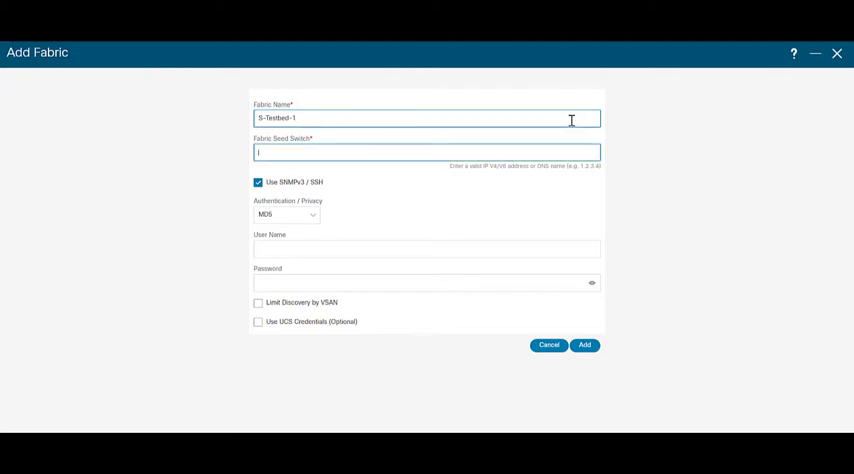
{"action": "type", "text": "10.105.184.12"}
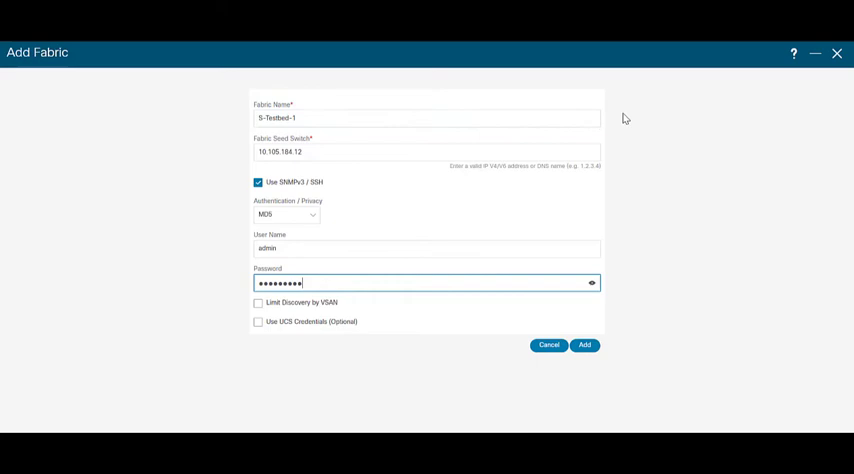
{"action": "left_click", "coordinate": [584, 344]}
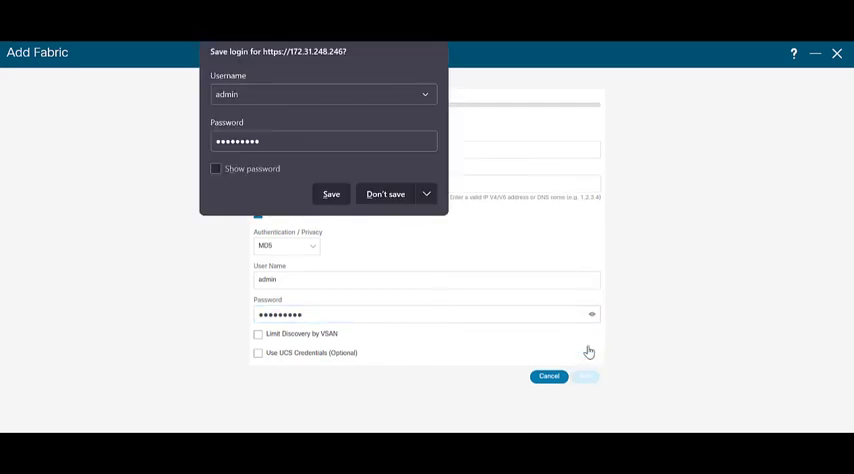
{"action": "left_click", "coordinate": [384, 192]}
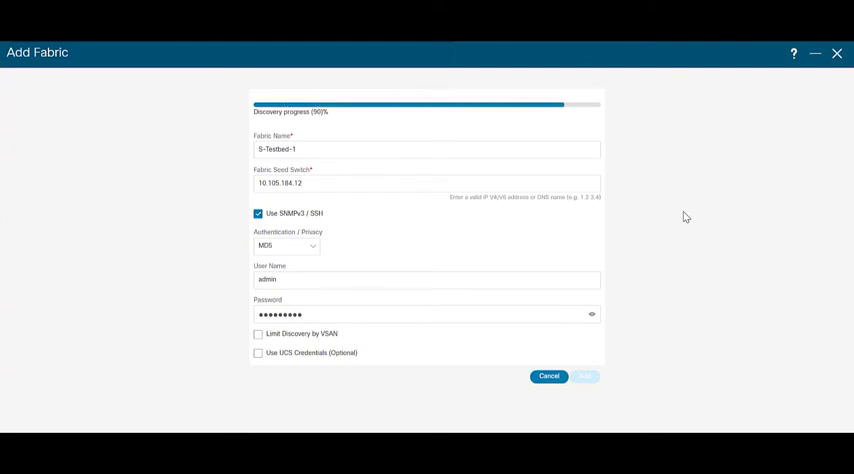
{"action": "left_click", "coordinate": [584, 376]}
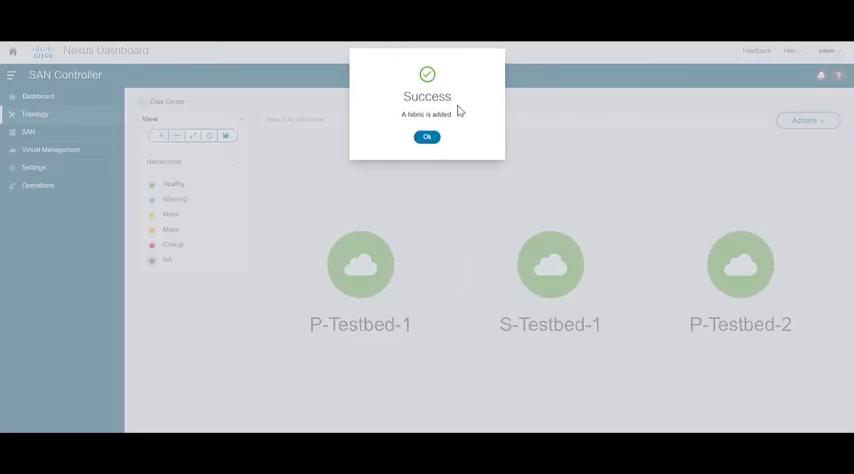
Acknowledge the success message and expand the S-Testbed-1 cloud into its full Fabric Overview.
{"action": "left_click", "coordinate": [428, 136]}
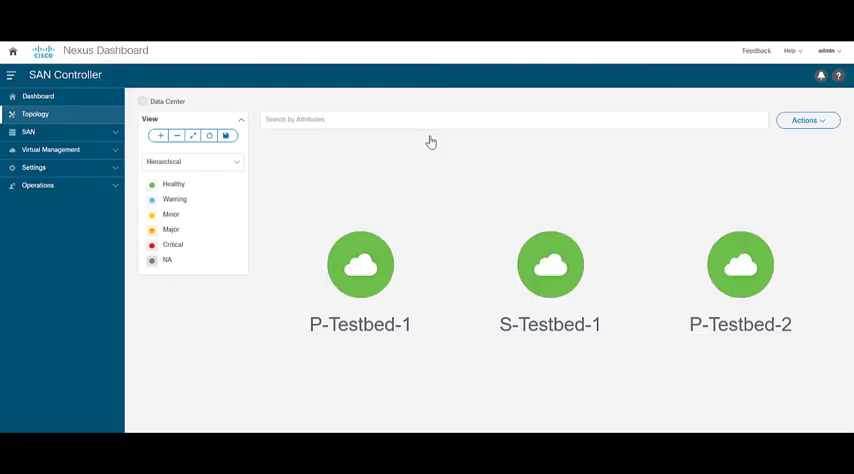
{"action": "mouse_move", "coordinate": [510, 316]}
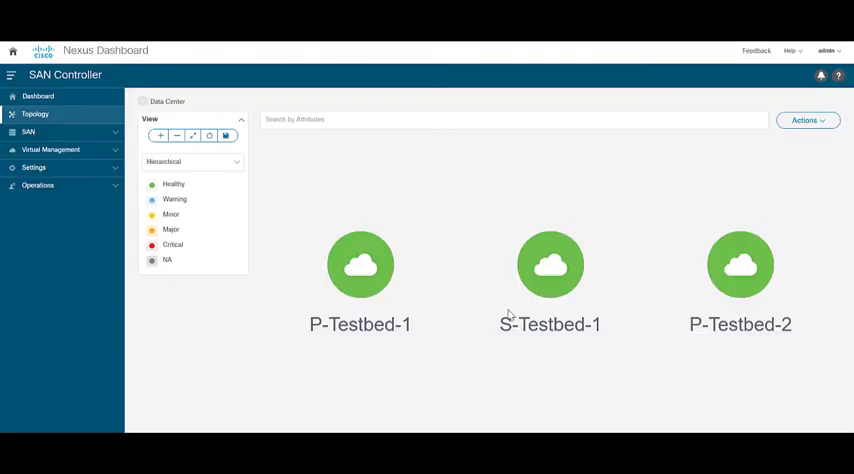
{"action": "mouse_move", "coordinate": [550, 264]}
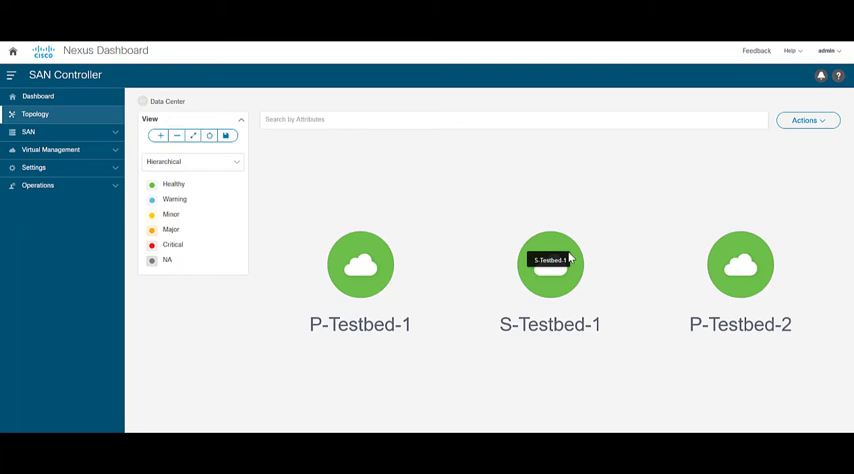
{"action": "left_click", "coordinate": [550, 262]}
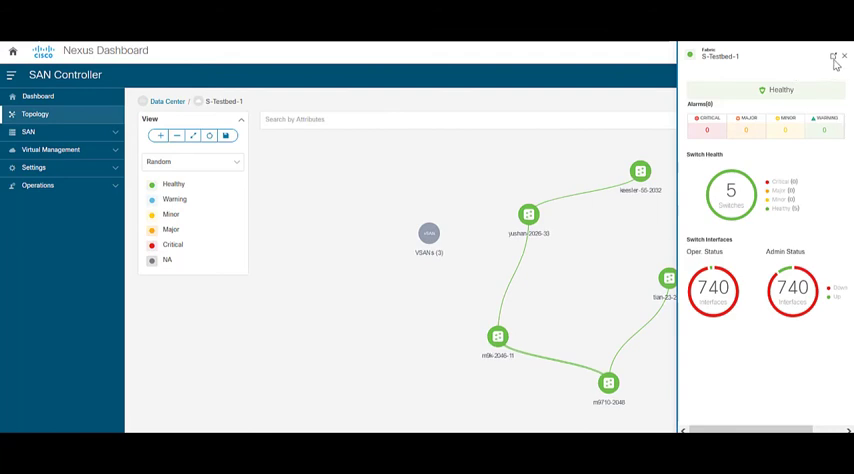
{"action": "left_click", "coordinate": [832, 56]}
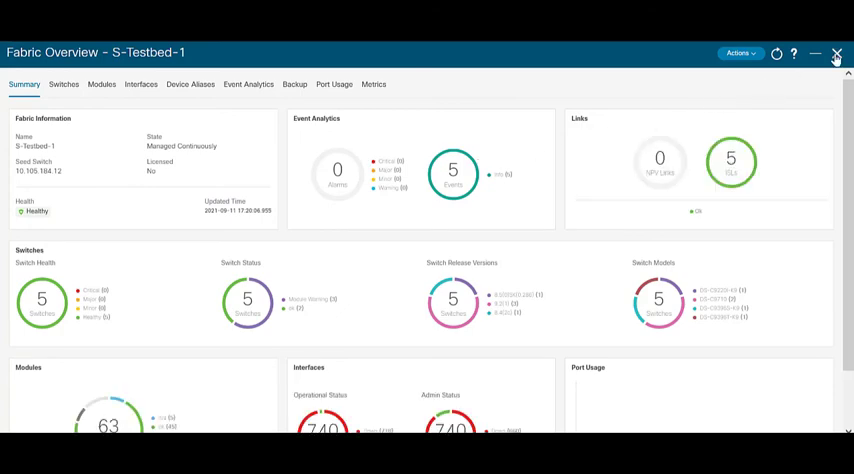
Show the SAN > Fabrics table listing all three fabrics and select the S-Testbed-1 row.
{"action": "left_click", "coordinate": [836, 52]}
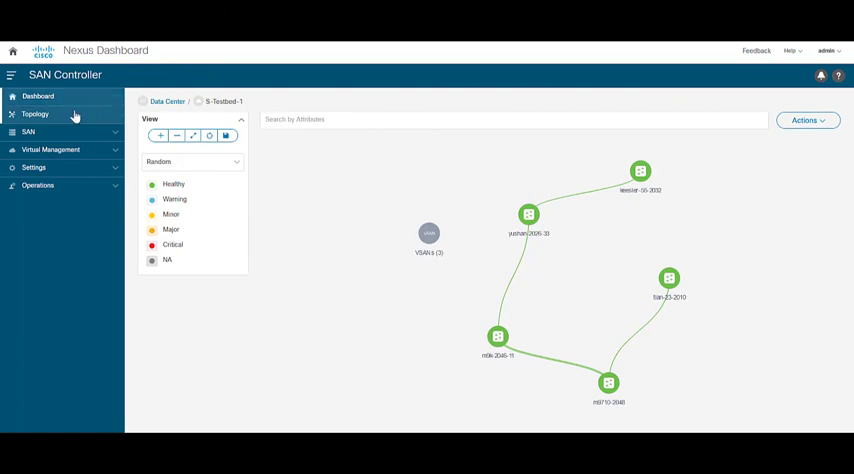
{"action": "left_click", "coordinate": [28, 132]}
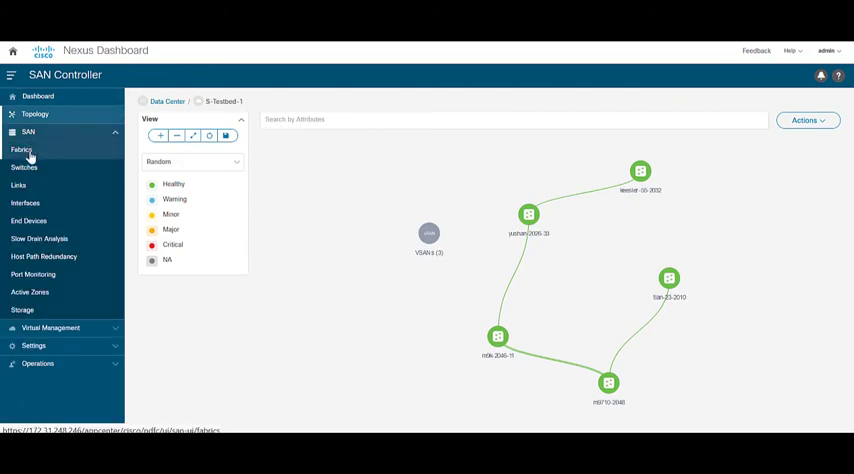
{"action": "left_click", "coordinate": [22, 150]}
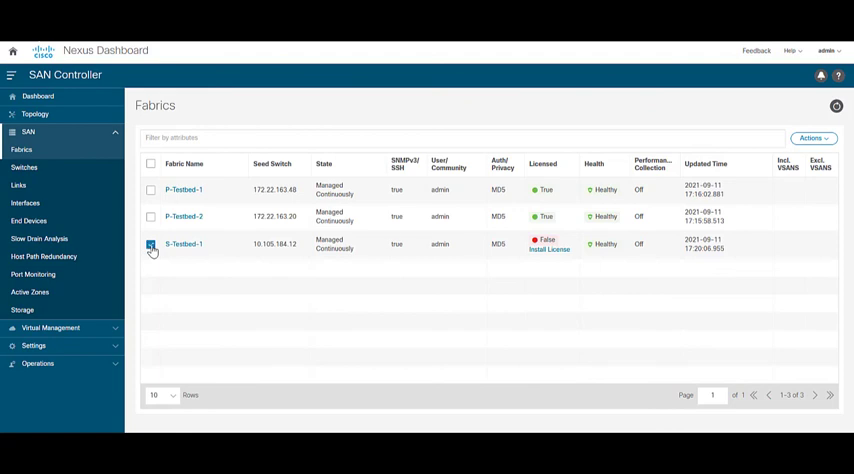
{"action": "left_click", "coordinate": [150, 244]}
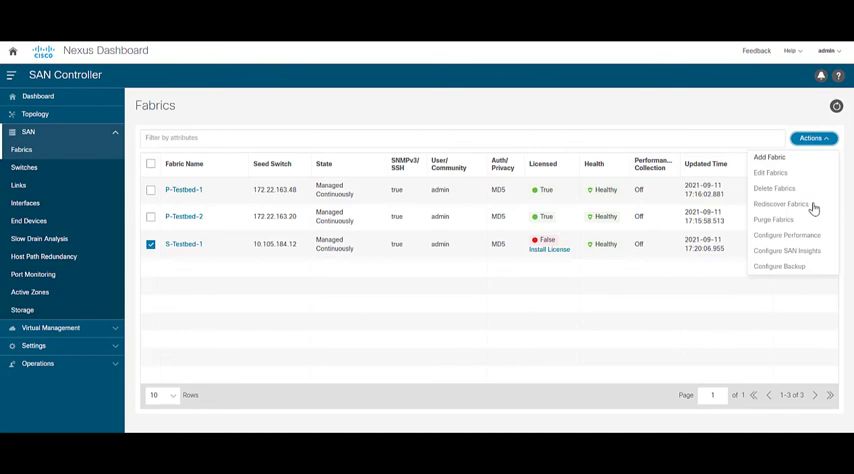
{"action": "mouse_move", "coordinate": [584, 144]}
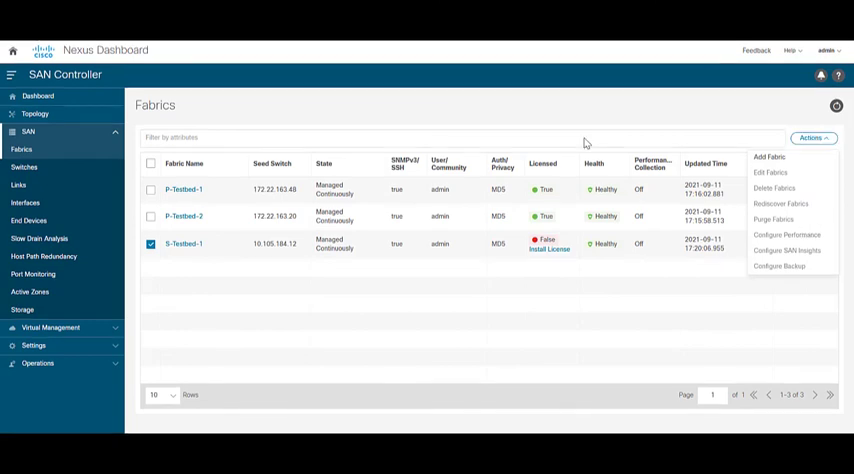